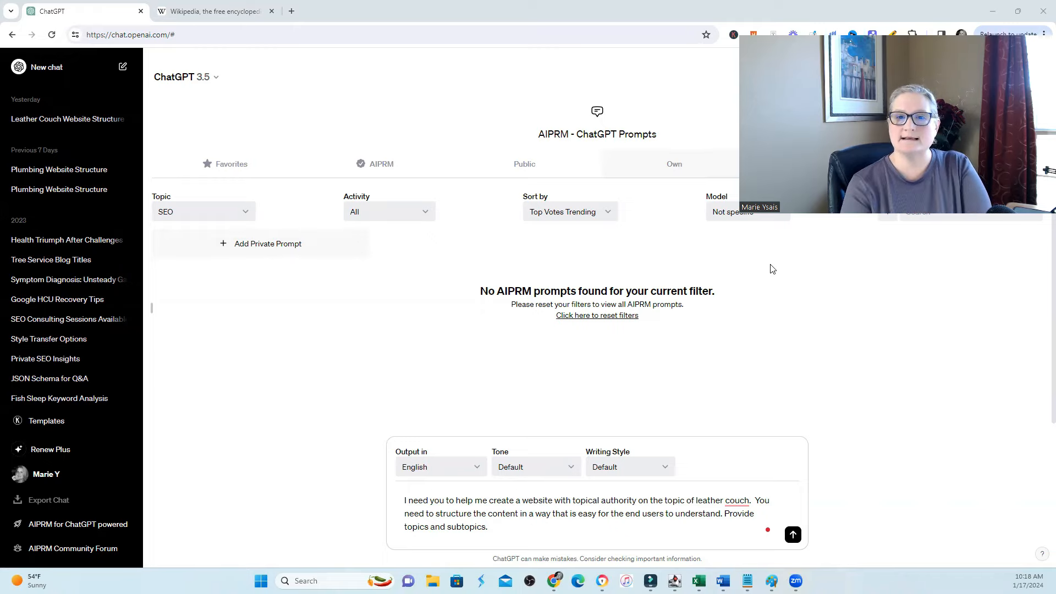
mouse_move(853, 256)
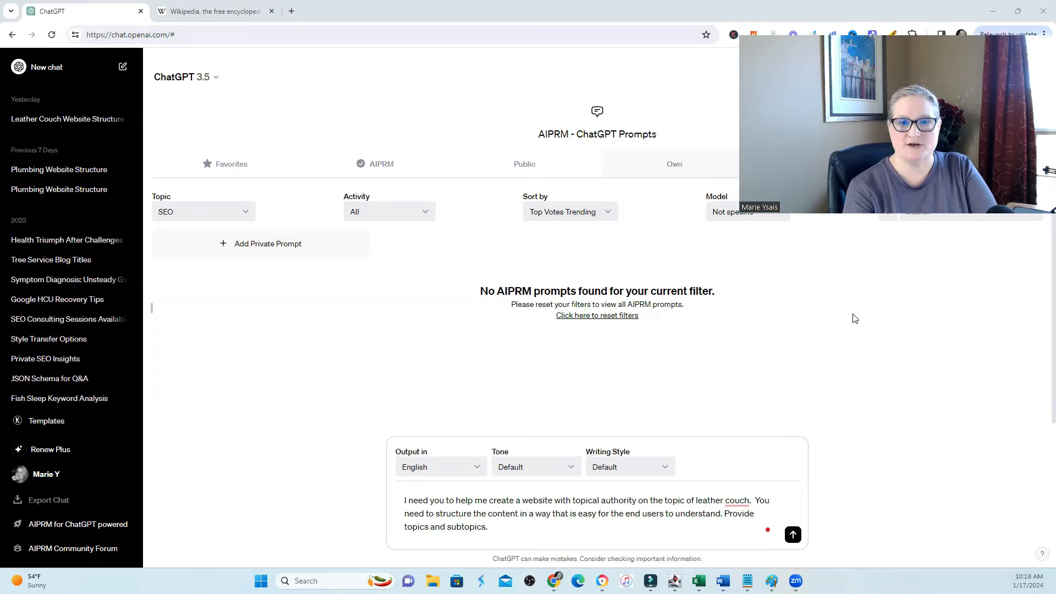
mouse_move(707, 383)
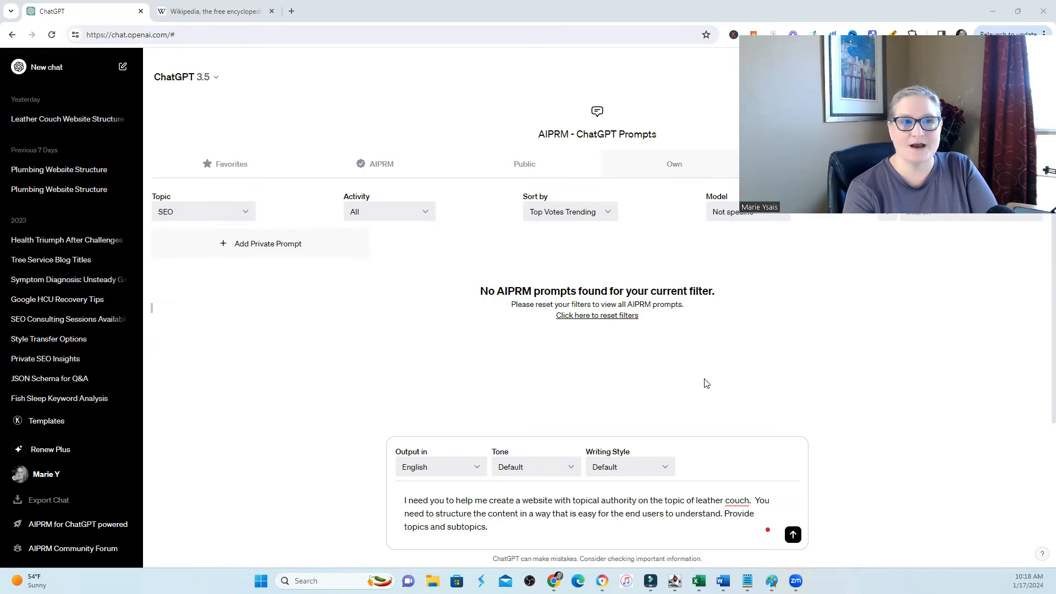
Search Wikipedia for 'leather couch' and scroll through results showing related pages like Couch
click(210, 11)
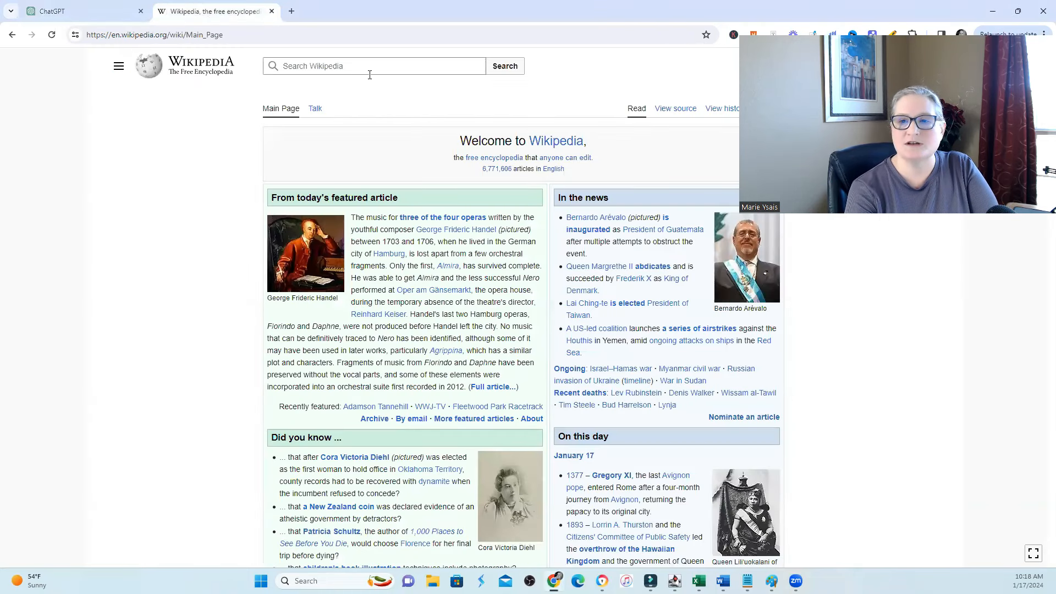
mouse_move(376, 72)
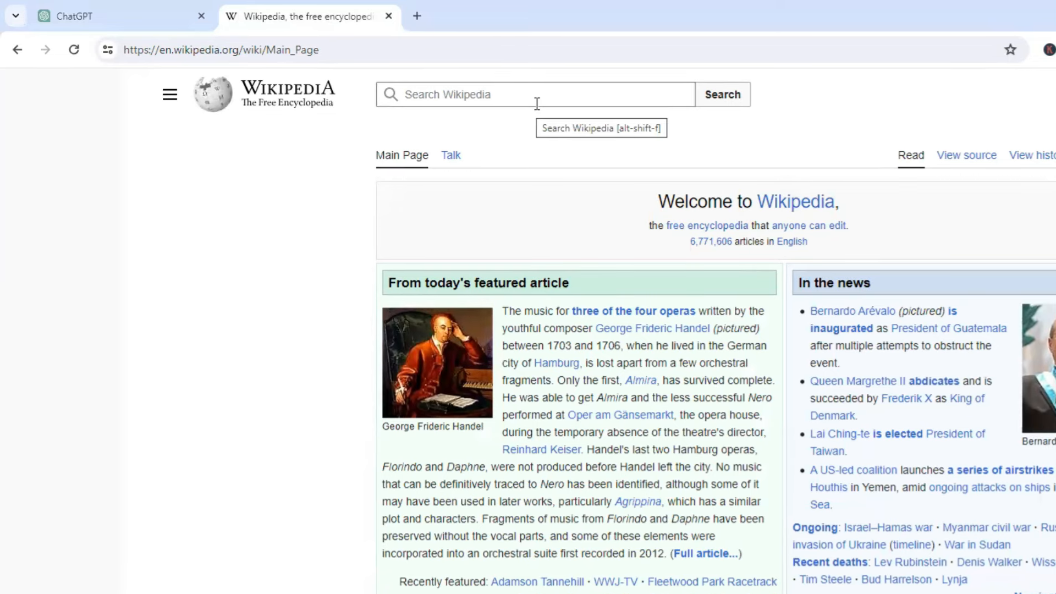
text(leather couch)
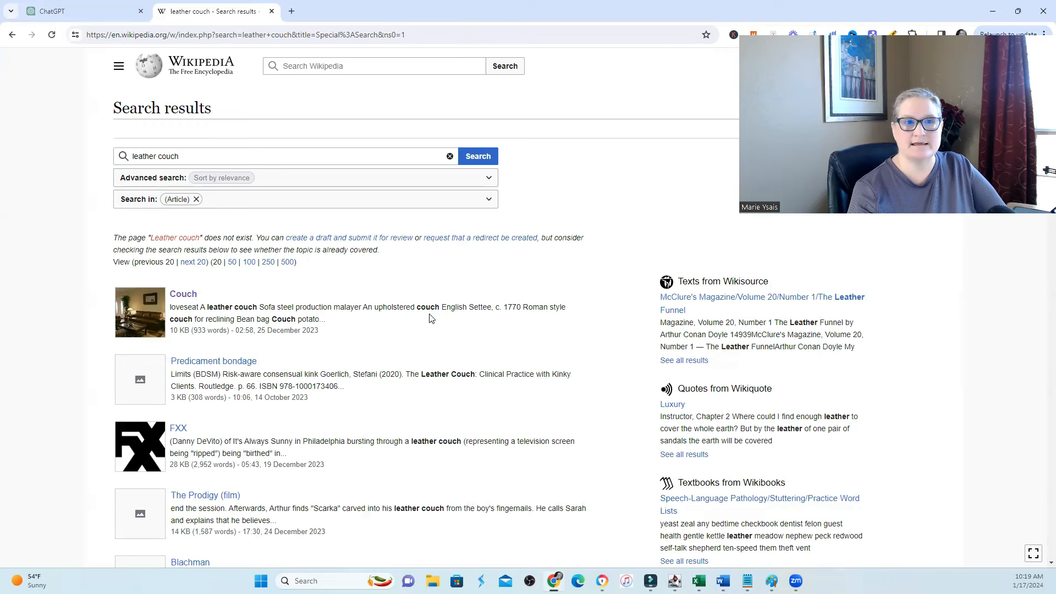
scroll(down, 3)
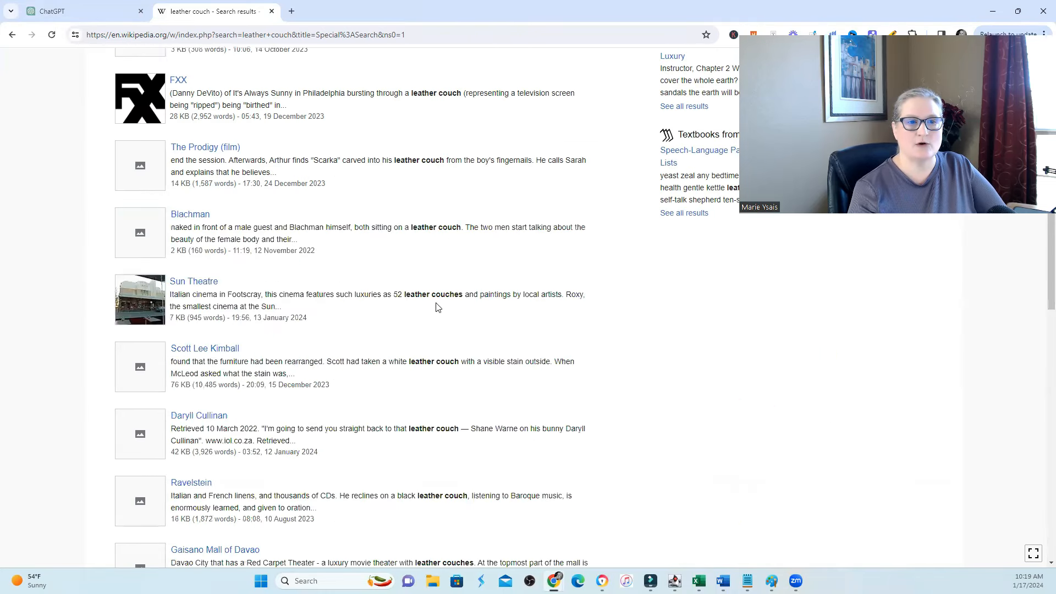
scroll(down, 3)
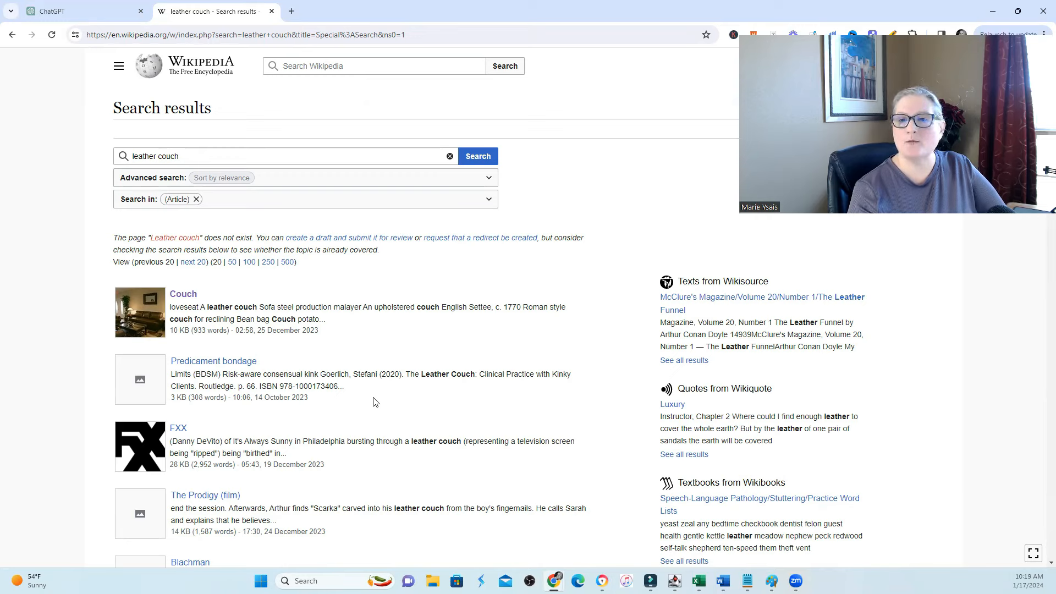
Search Wikipedia for 'couch' and open the Couch article
click(375, 66)
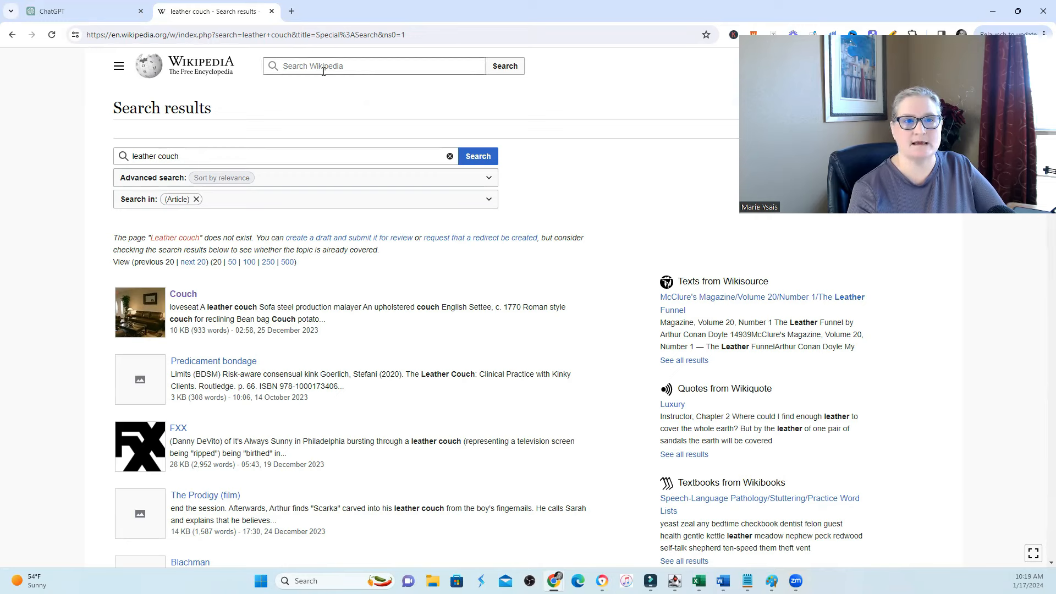
click(374, 66)
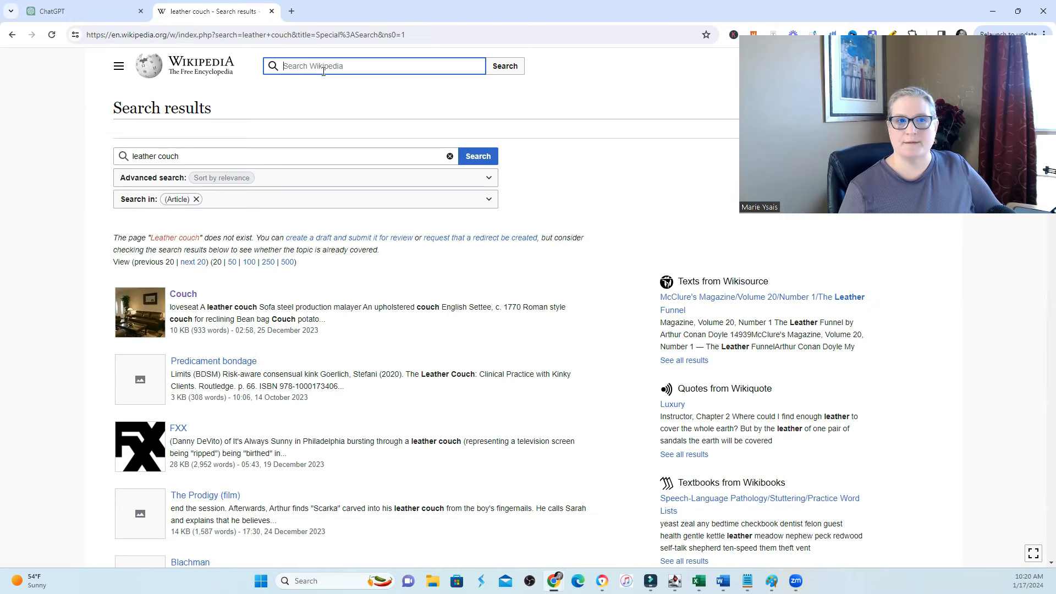
text(couch)
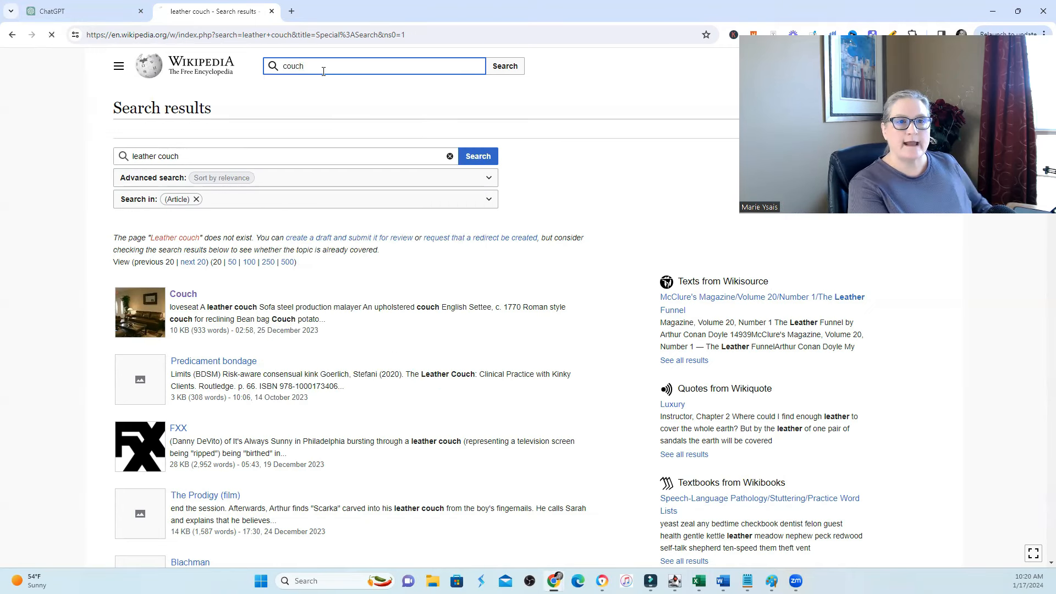
click(183, 293)
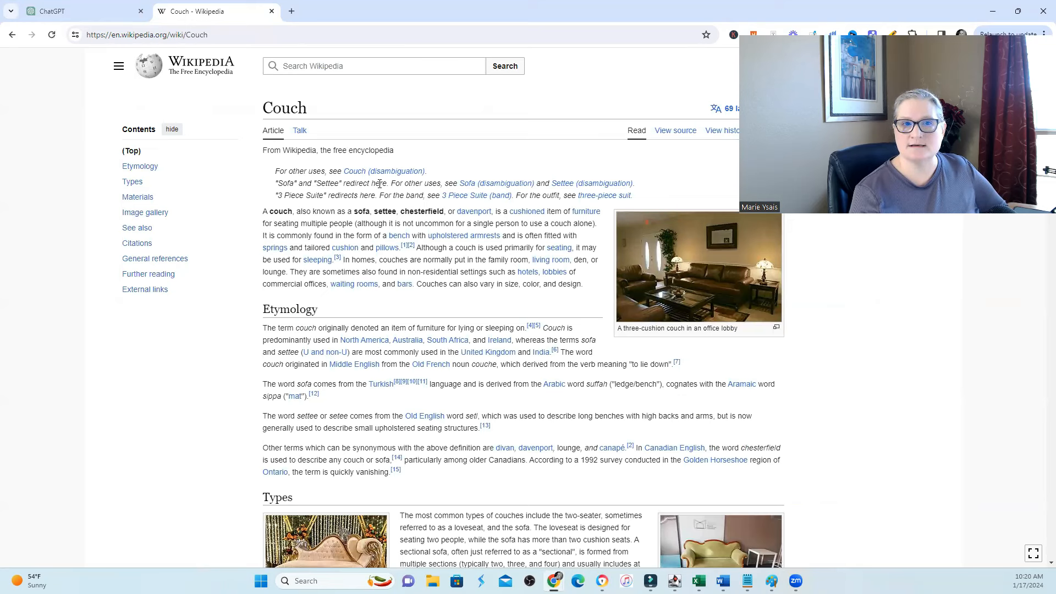
Click at the top of the Couch article to start finding 'leather' mentions
click(374, 66)
text(leather)
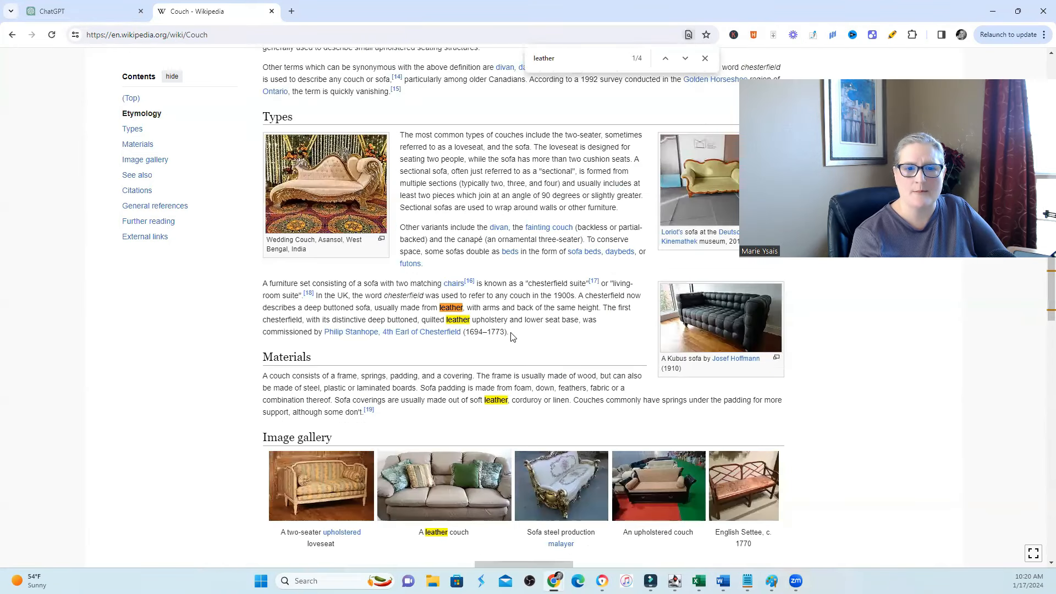
mouse_move(562, 485)
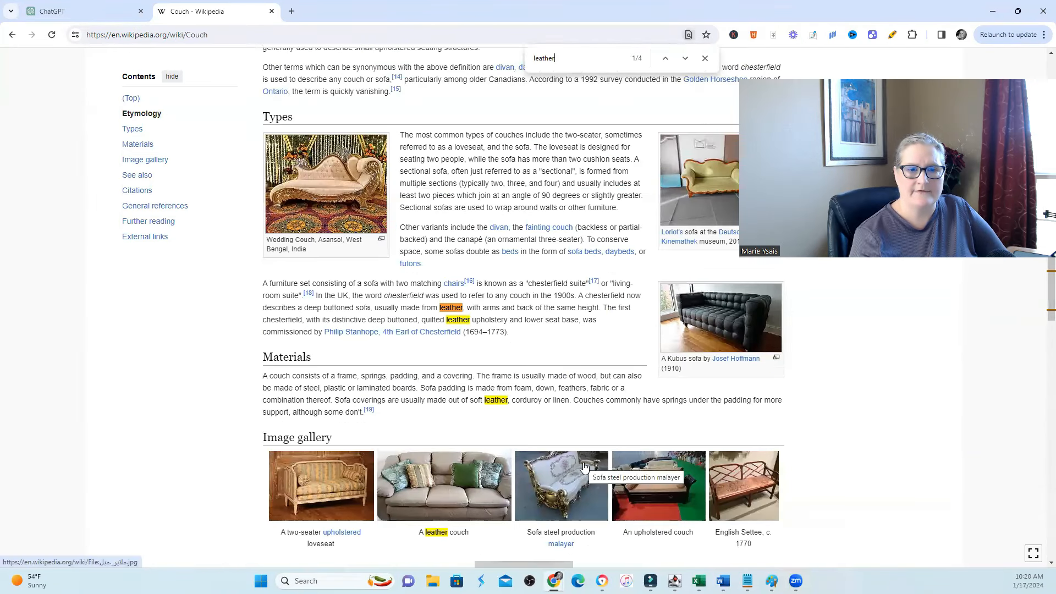
mouse_move(471, 485)
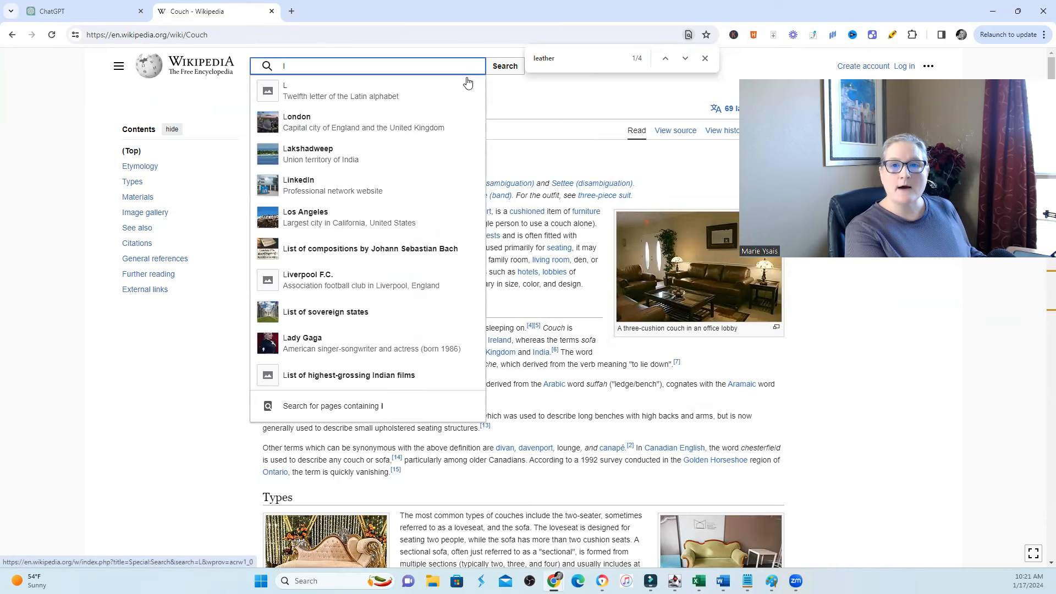
Search 'leatger' and open the Leather article from the suggestions
text(leatger)
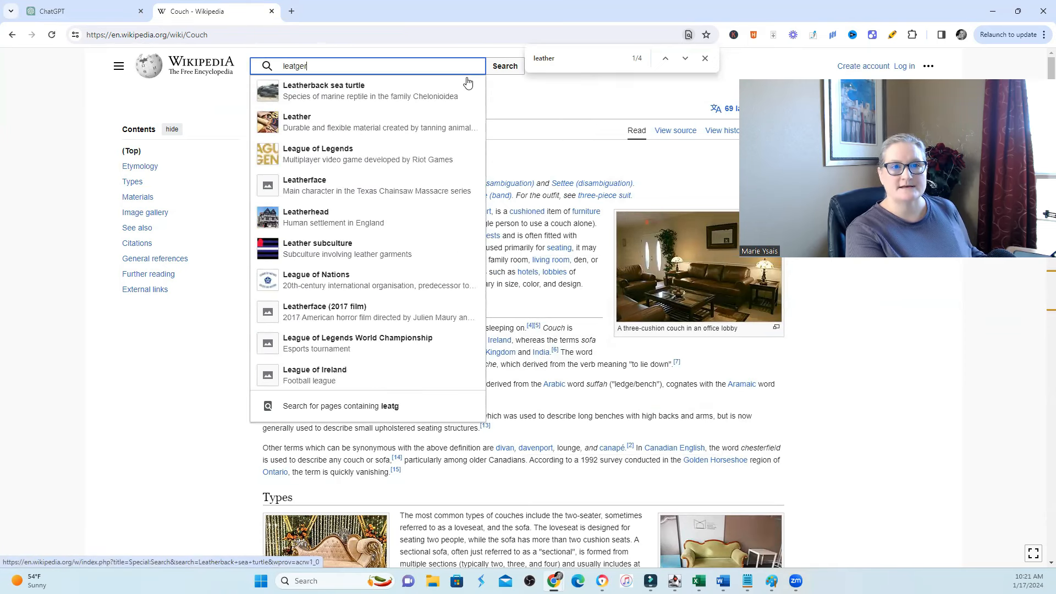
click(297, 122)
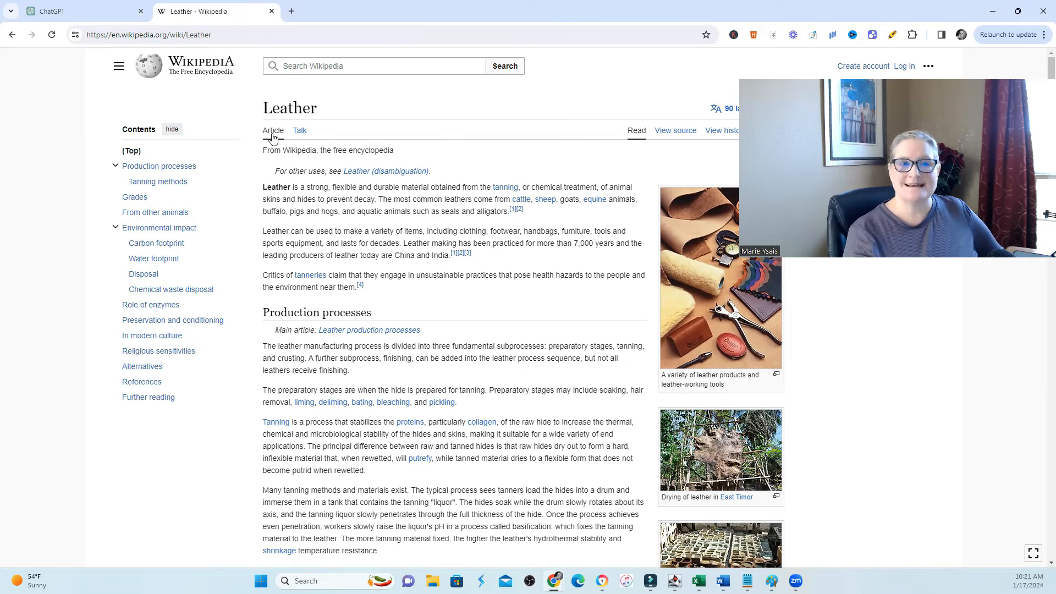
Switch to the ChatGPT tab showing the leather couch outline reply
click(81, 11)
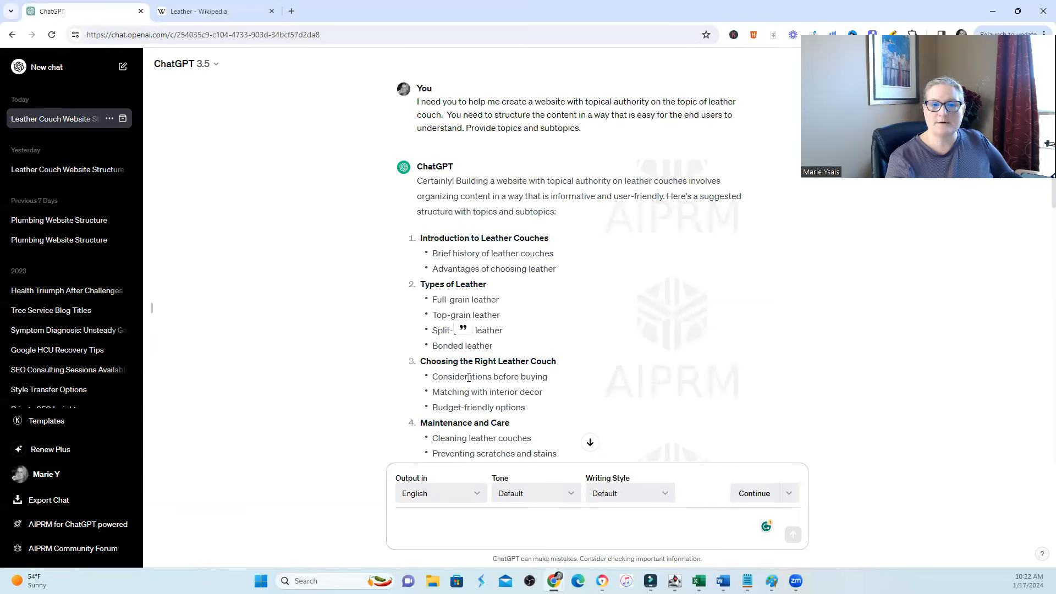
Scroll through ChatGPT's later outline sections, then return to the Leather article tab
double_click(502, 376)
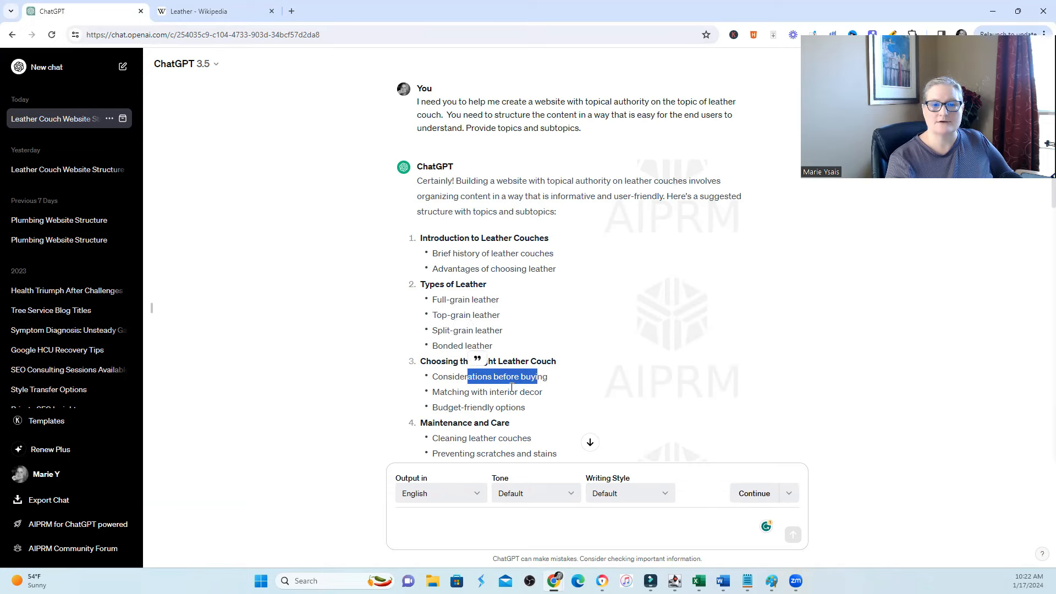
scroll(down, 3)
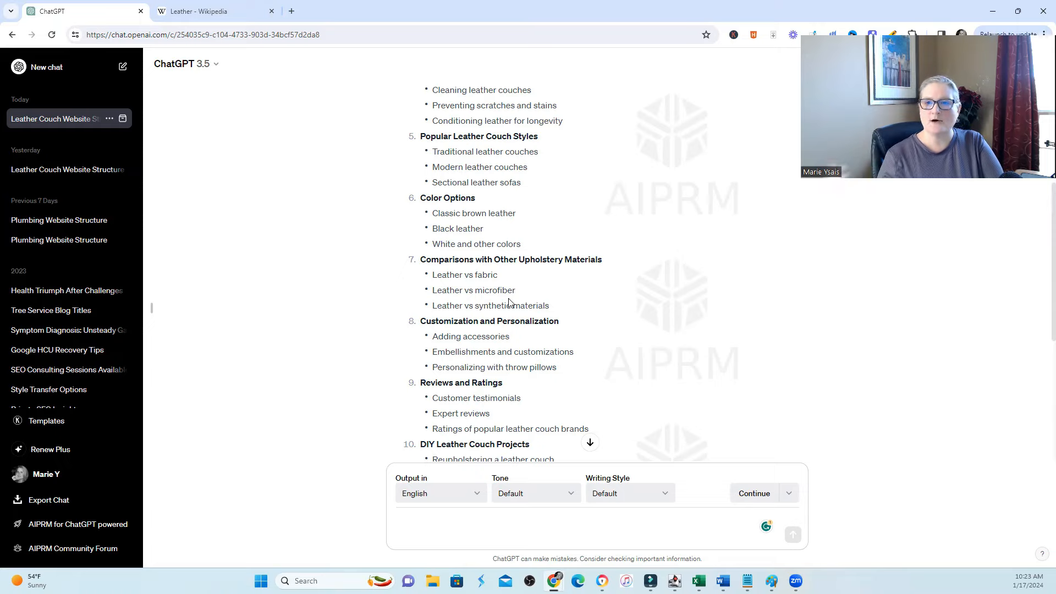
mouse_move(504, 295)
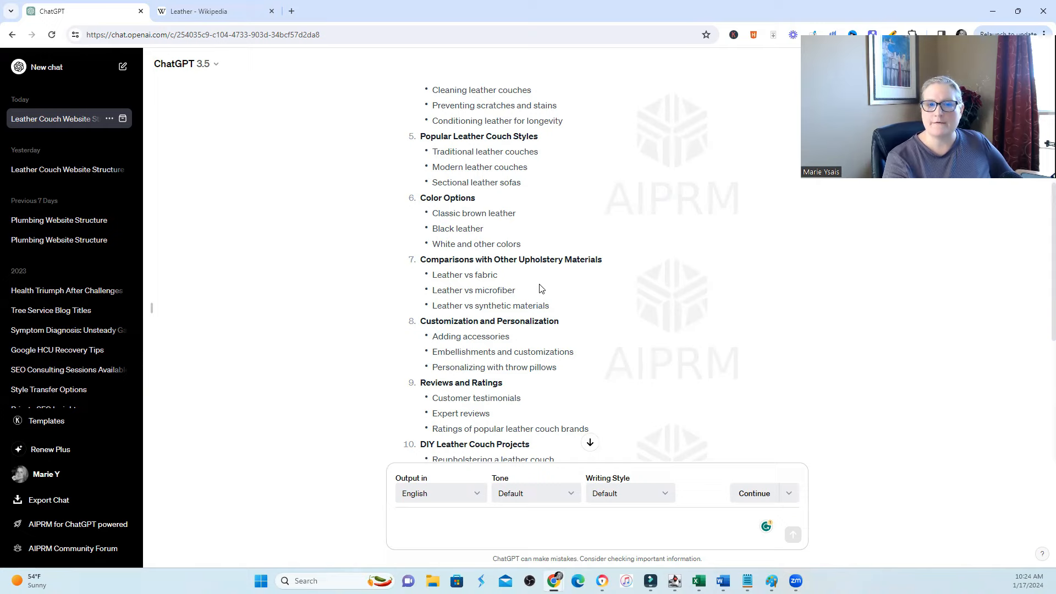
scroll(down, 3)
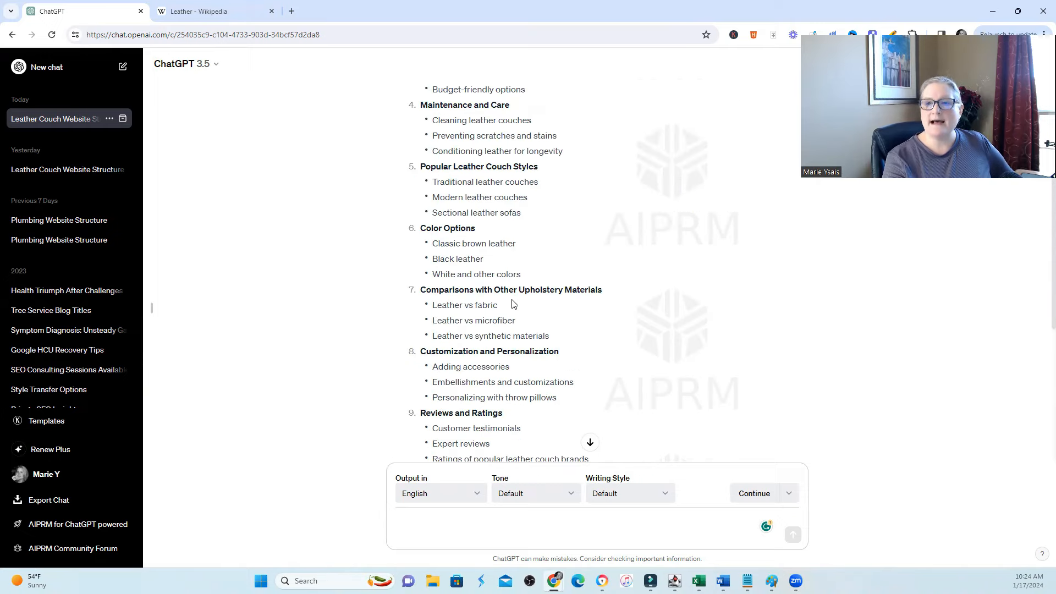
click(209, 11)
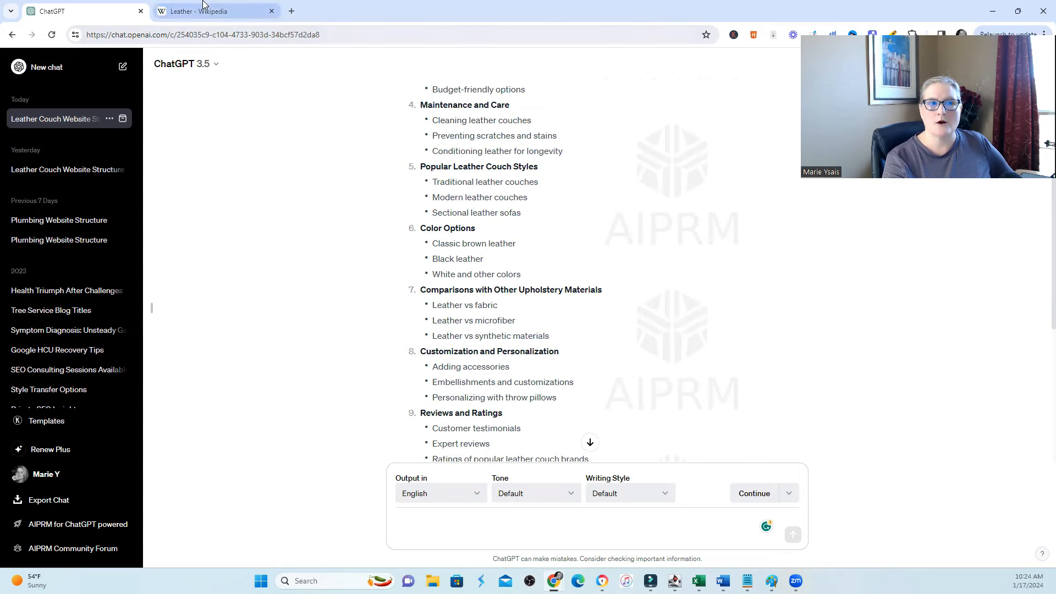
click(211, 11)
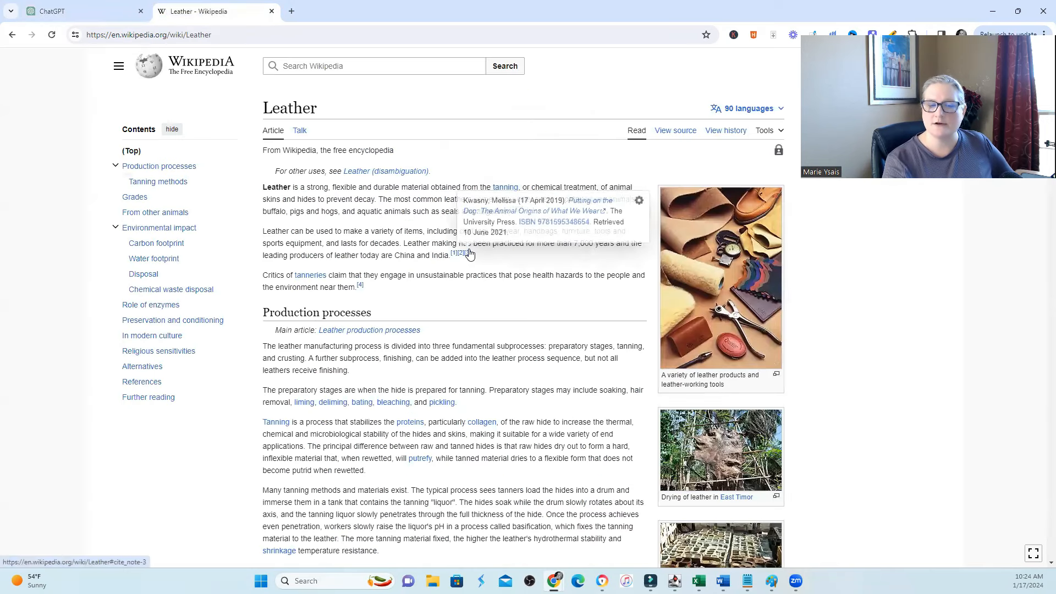